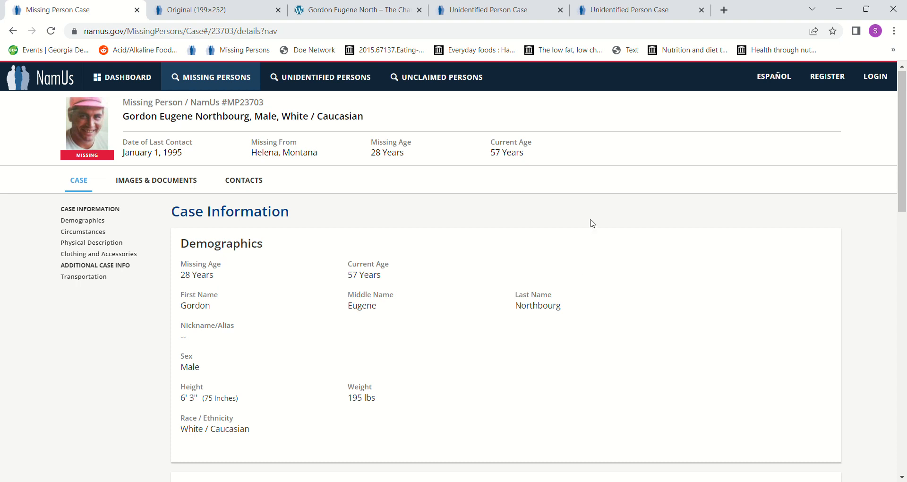
{"action": "mouse_move", "coordinate": [770, 249]}
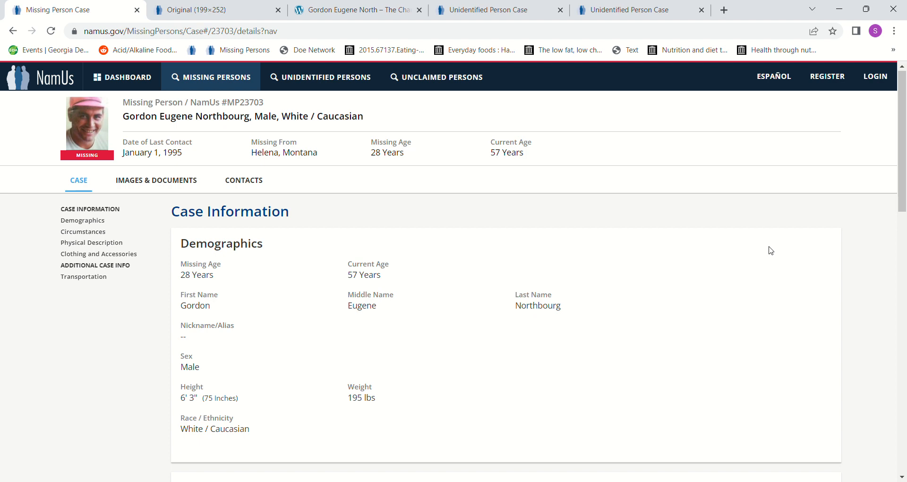
{"action": "mouse_move", "coordinate": [555, 274]}
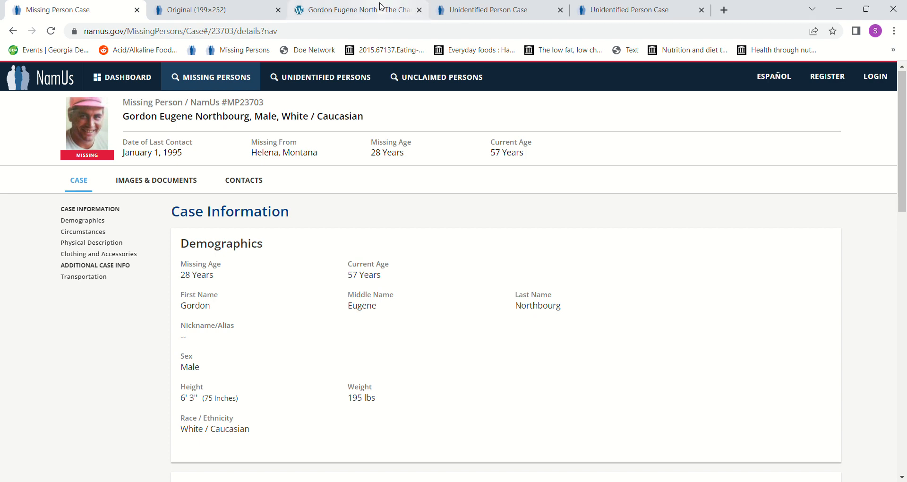
- Compare Gordon's Charley Project entry with NamUs, then view the Original (199×252) case photo
{"action": "left_click", "coordinate": [361, 9]}
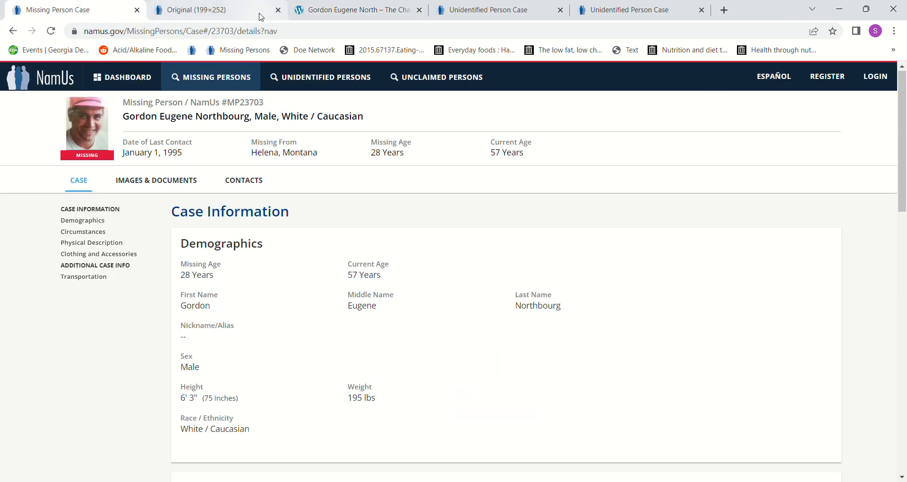
{"action": "left_click", "coordinate": [366, 9]}
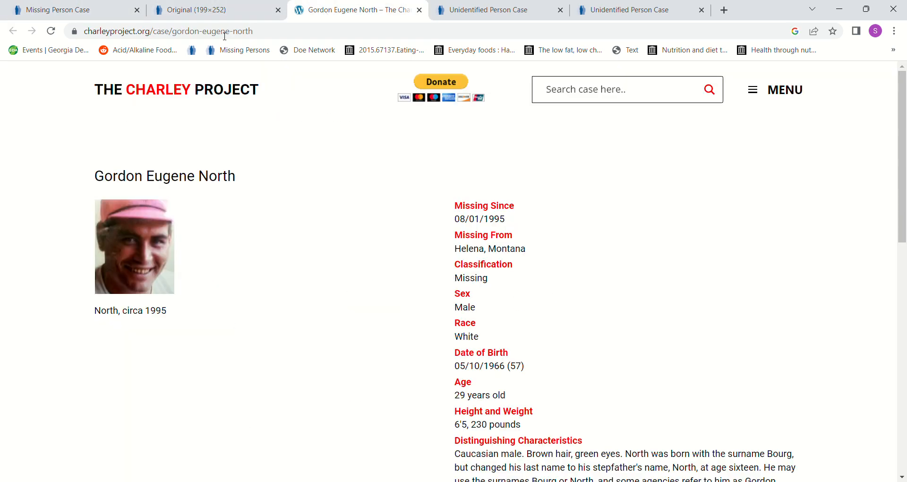
{"action": "mouse_move", "coordinate": [60, 10]}
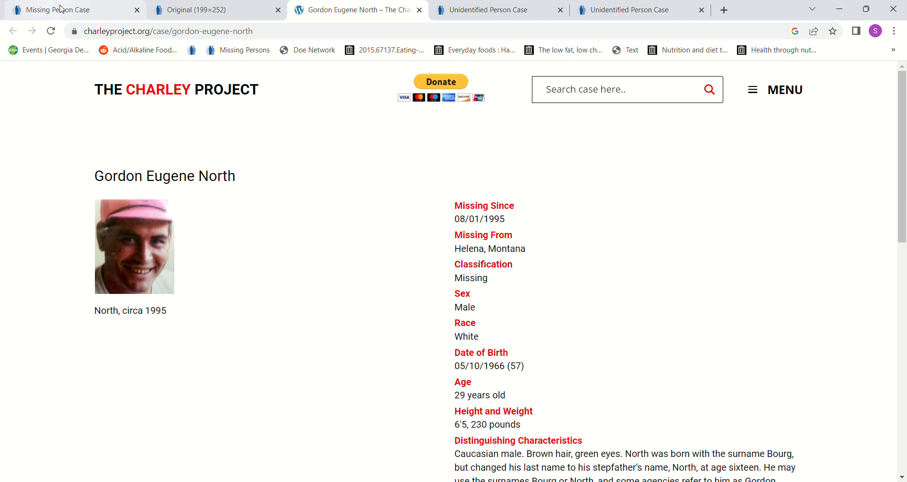
{"action": "left_click", "coordinate": [62, 10]}
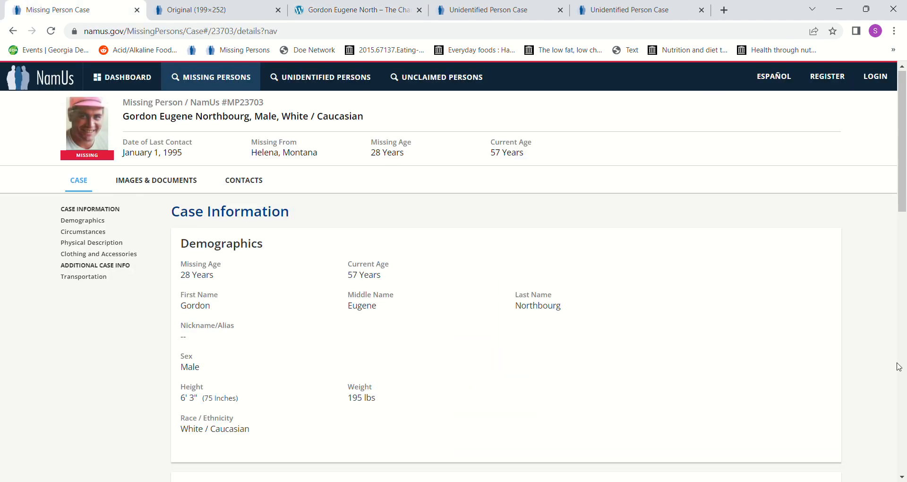
{"action": "scroll", "scroll_direction": "down", "scroll_amount": 3}
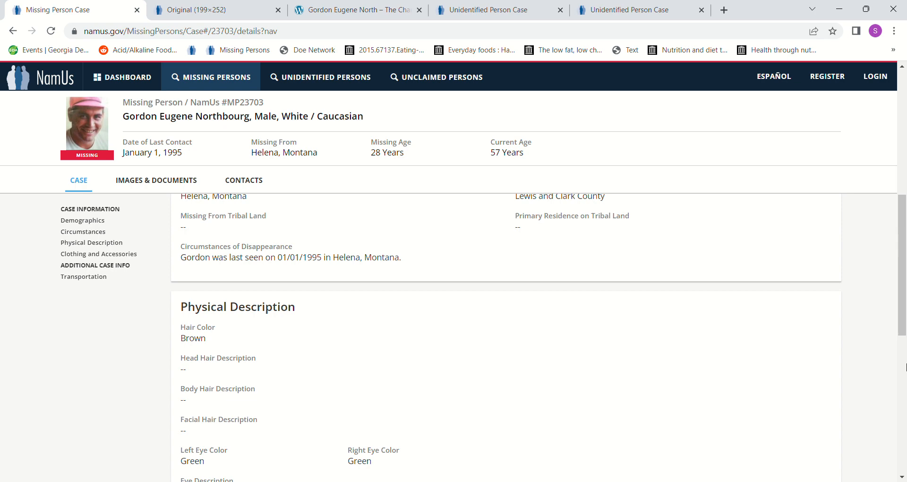
{"action": "scroll", "scroll_direction": "down", "scroll_amount": 3}
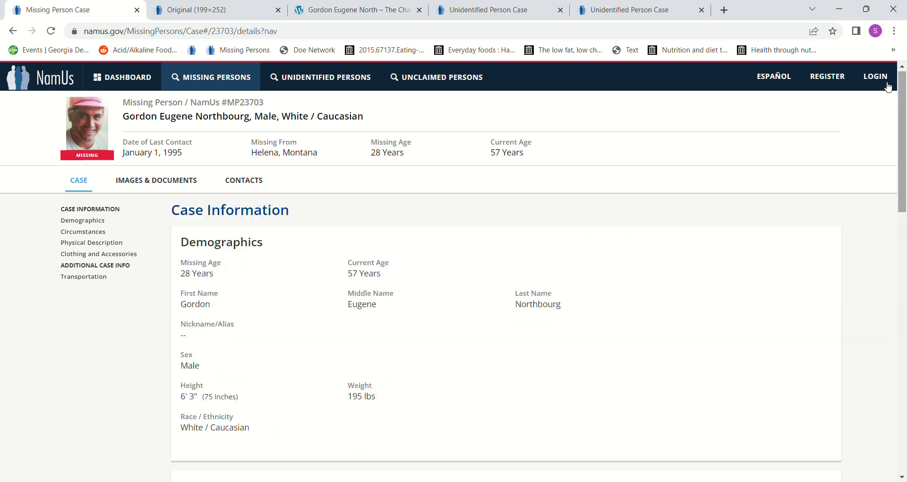
{"action": "left_click", "coordinate": [210, 10]}
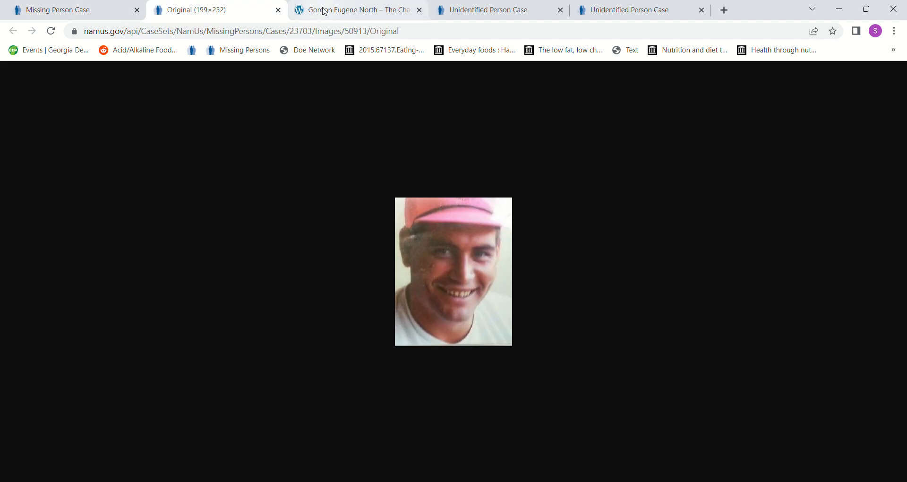
- Read Gordon Eugene North's Charley Project details of disappearance
{"action": "left_click", "coordinate": [355, 9]}
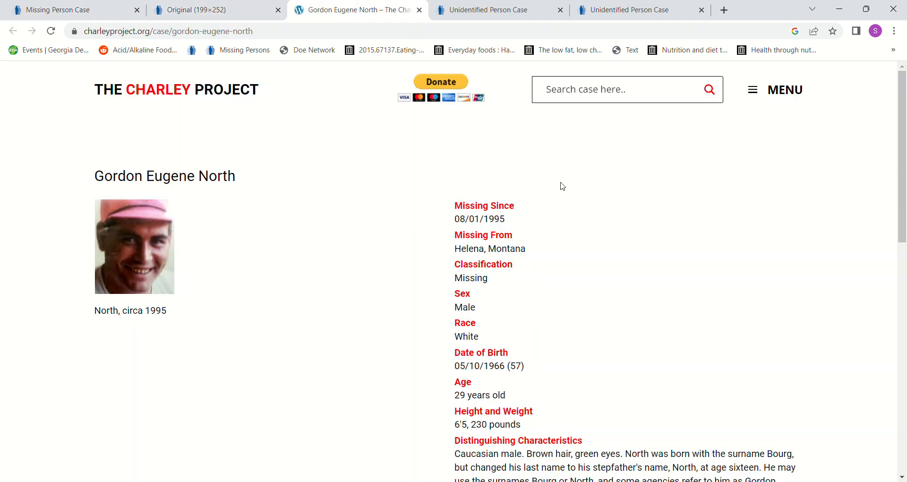
{"action": "mouse_move", "coordinate": [701, 287]}
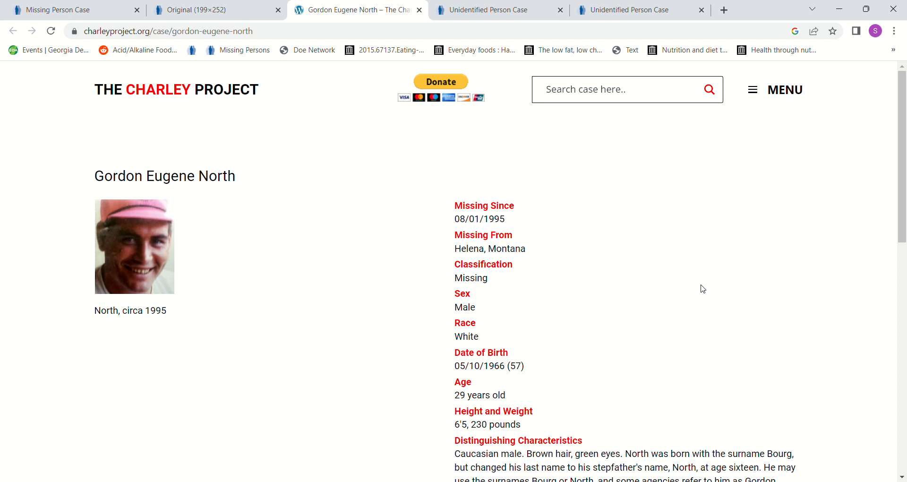
{"action": "mouse_move", "coordinate": [902, 422]}
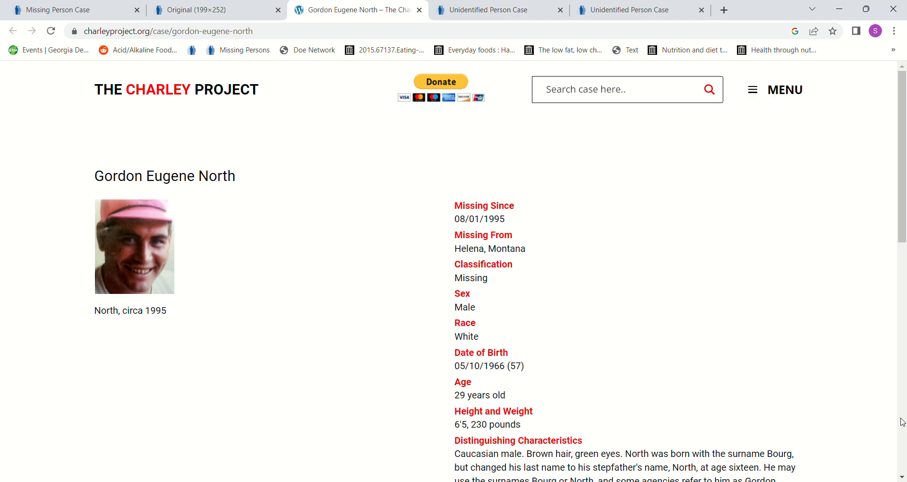
{"action": "scroll", "scroll_direction": "down", "scroll_amount": 3}
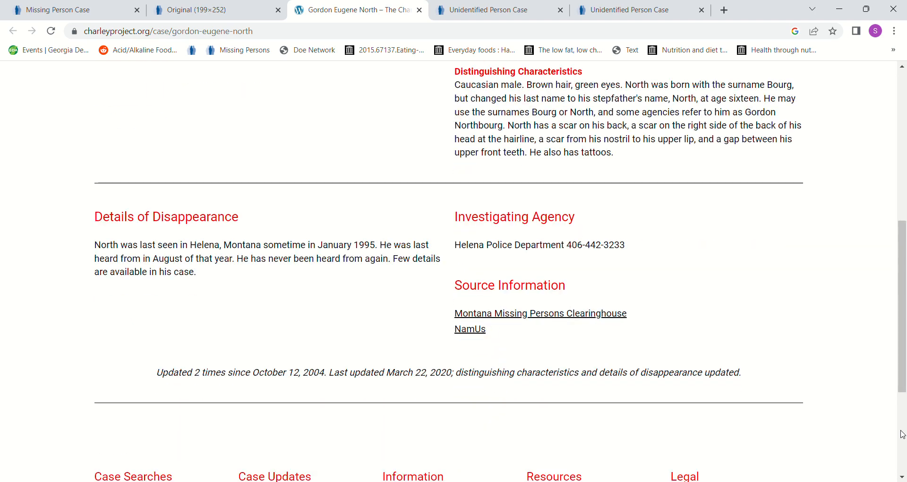
{"action": "mouse_move", "coordinate": [830, 409]}
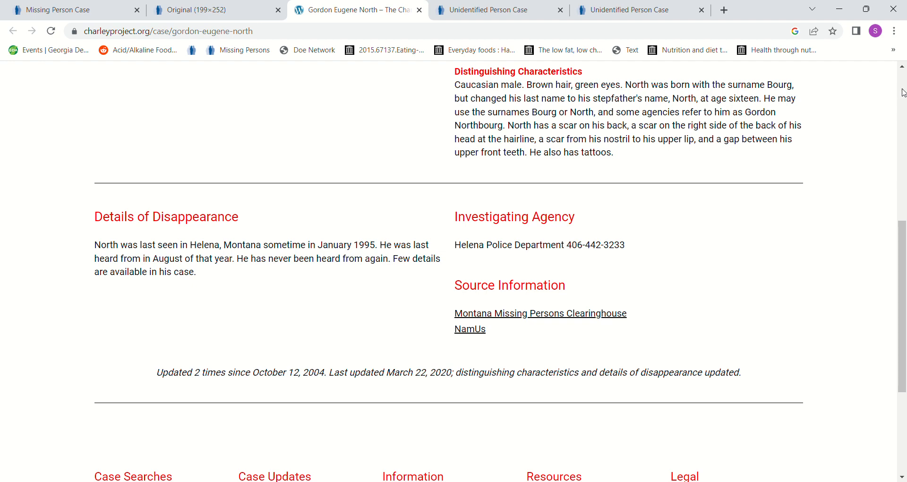
- Read UP2835's demographics, circumstances, physical description and clothing, then return to case numbers
{"action": "left_click", "coordinate": [491, 9]}
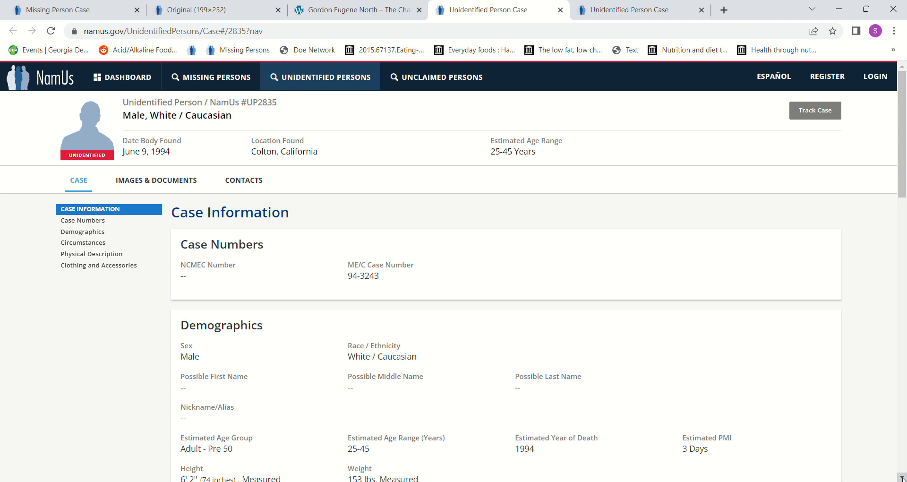
{"action": "left_click", "coordinate": [83, 231]}
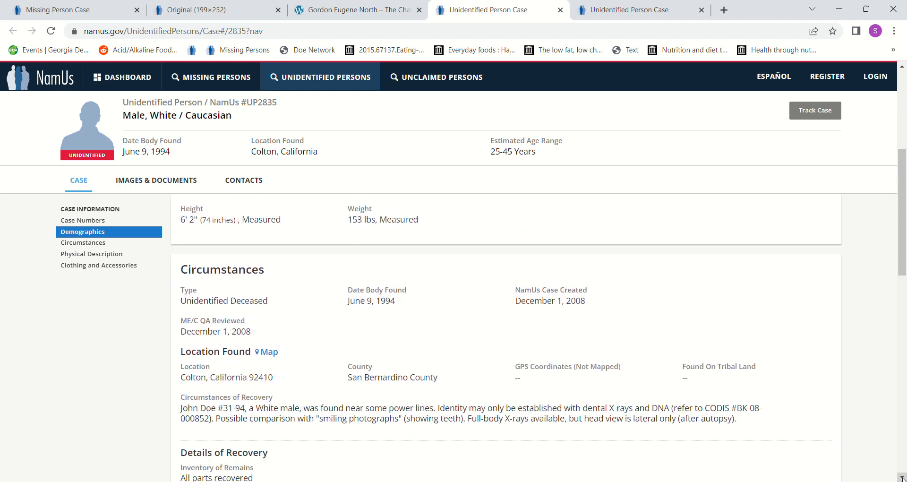
{"action": "left_click", "coordinate": [83, 242]}
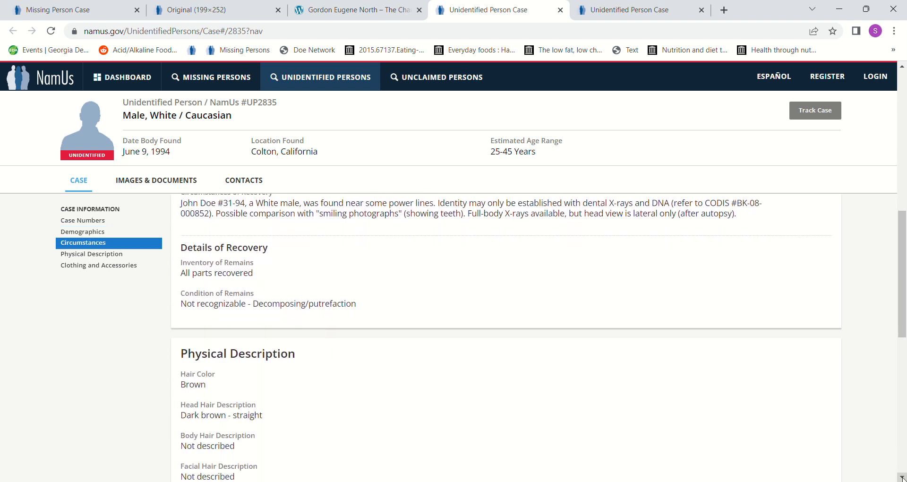
{"action": "left_click", "coordinate": [91, 254]}
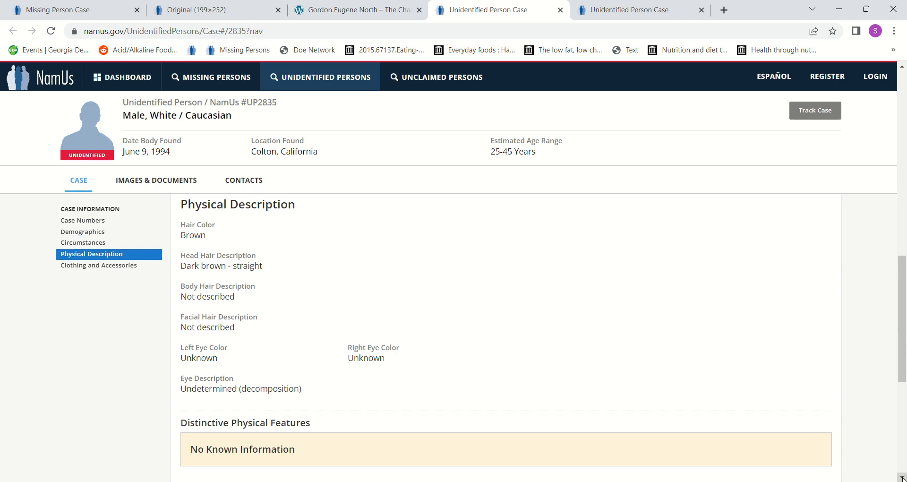
{"action": "left_click", "coordinate": [98, 265]}
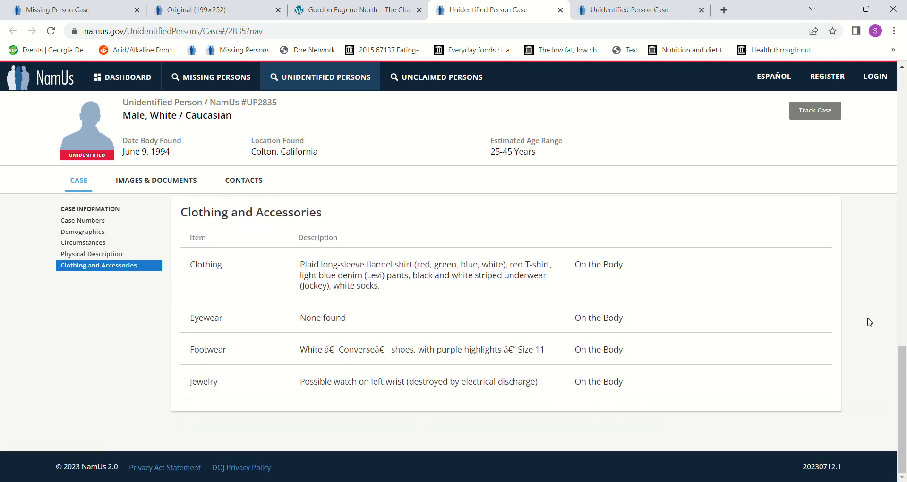
{"action": "left_click", "coordinate": [83, 220]}
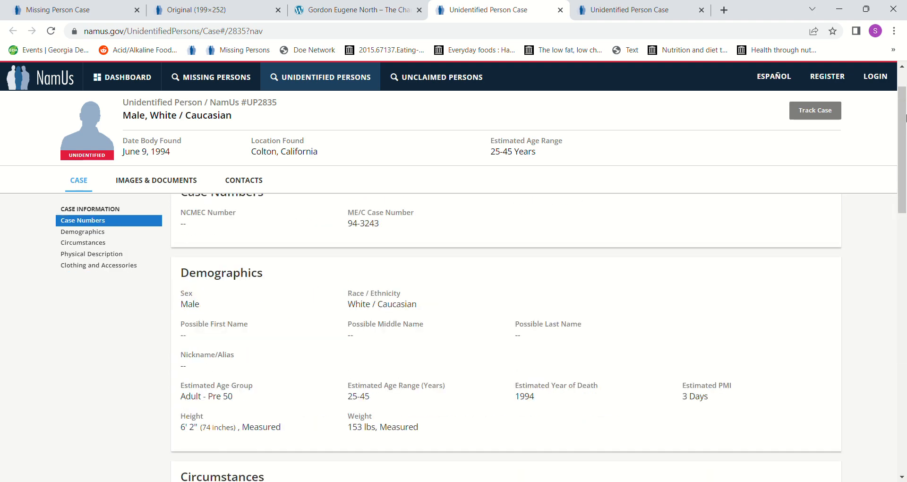
- Read UP9992's recovery circumstances, physical description and clothing, then return to Case Information
{"action": "left_click", "coordinate": [628, 10]}
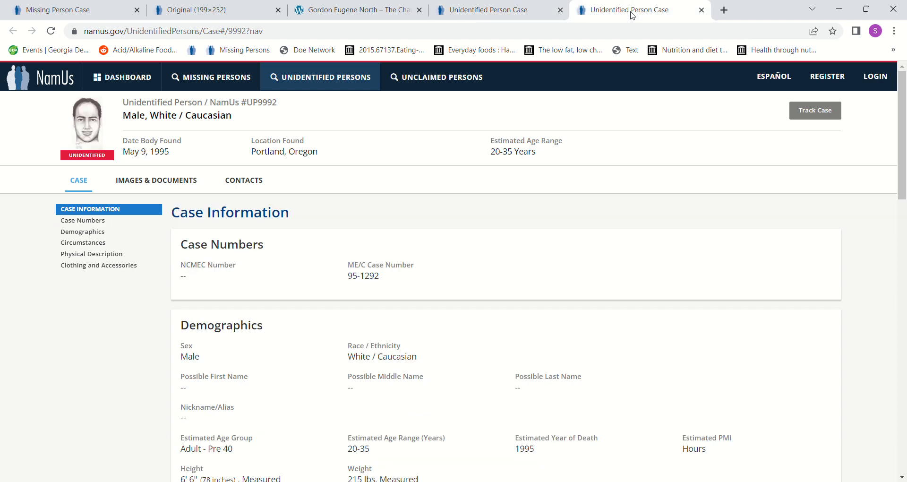
{"action": "mouse_move", "coordinate": [318, 217]}
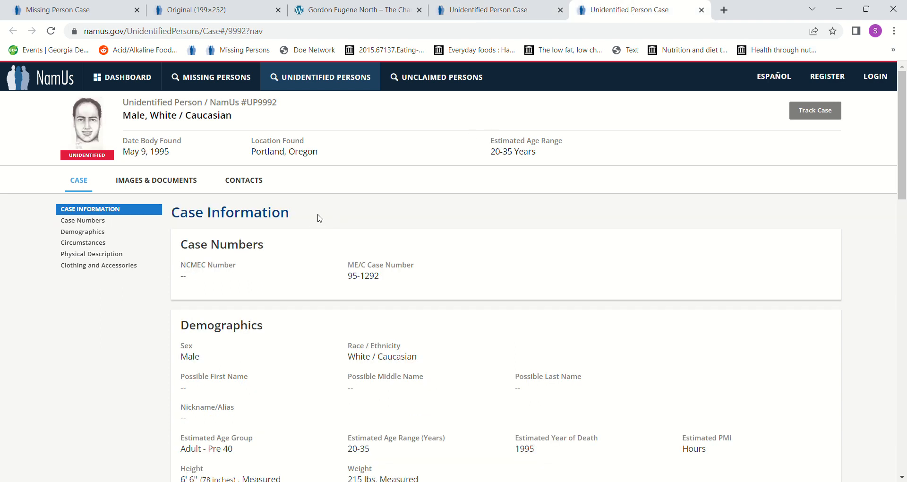
{"action": "mouse_move", "coordinate": [315, 214]}
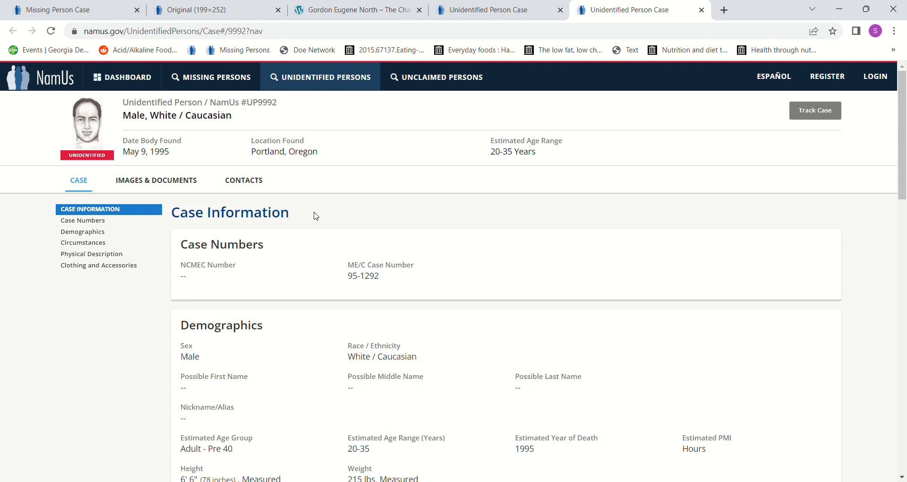
{"action": "mouse_move", "coordinate": [903, 403]}
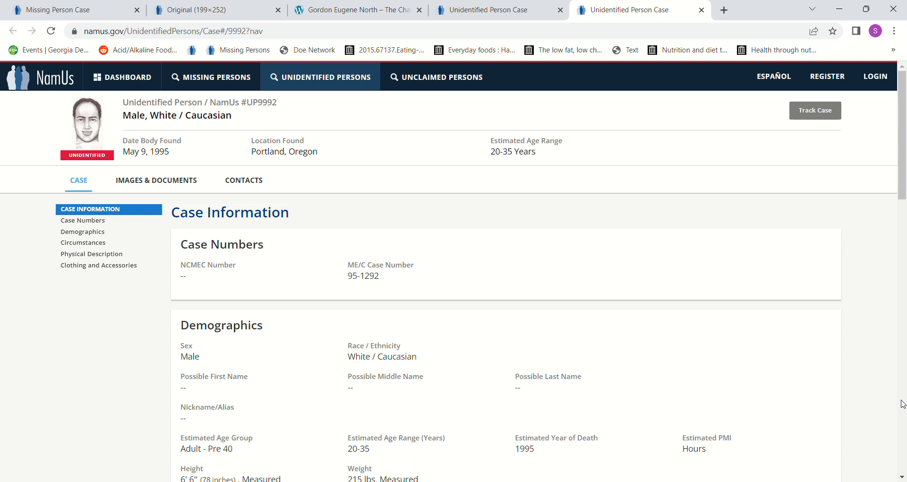
{"action": "left_click", "coordinate": [83, 242]}
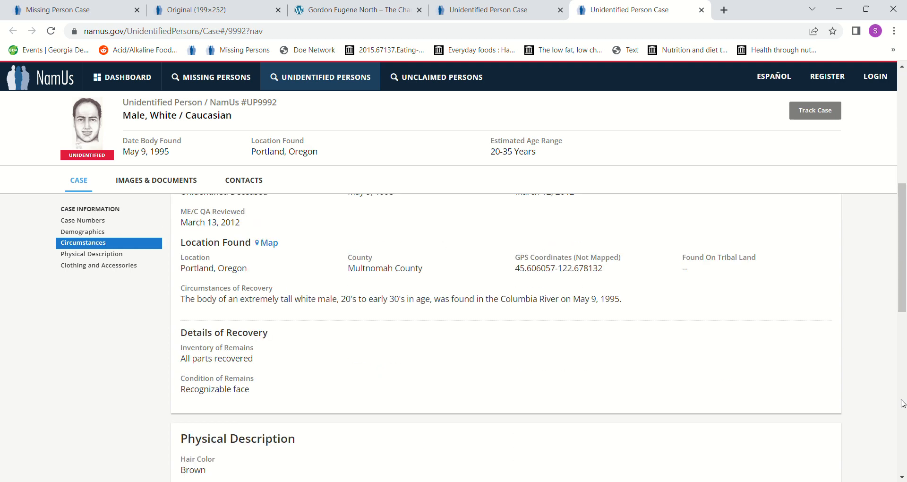
{"action": "scroll", "scroll_direction": "down", "scroll_amount": 3}
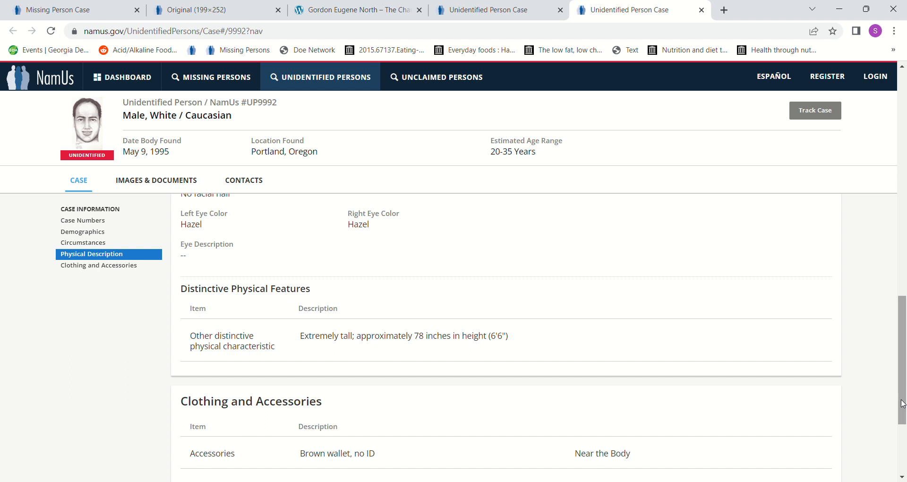
{"action": "scroll", "scroll_direction": "down", "scroll_amount": 3}
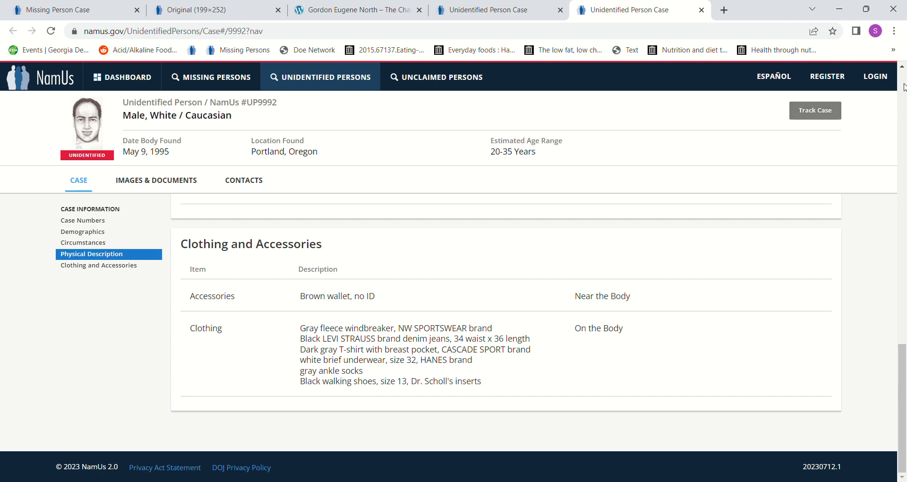
{"action": "left_click", "coordinate": [83, 209]}
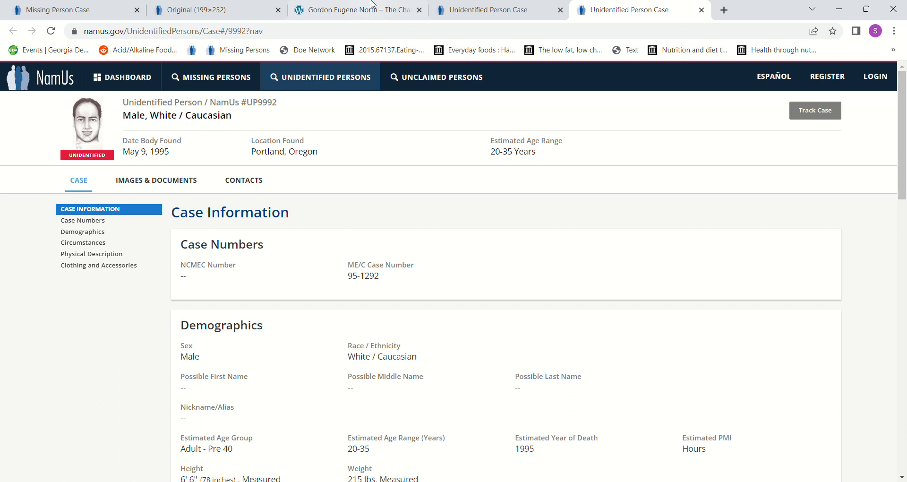
{"action": "left_click", "coordinate": [61, 10]}
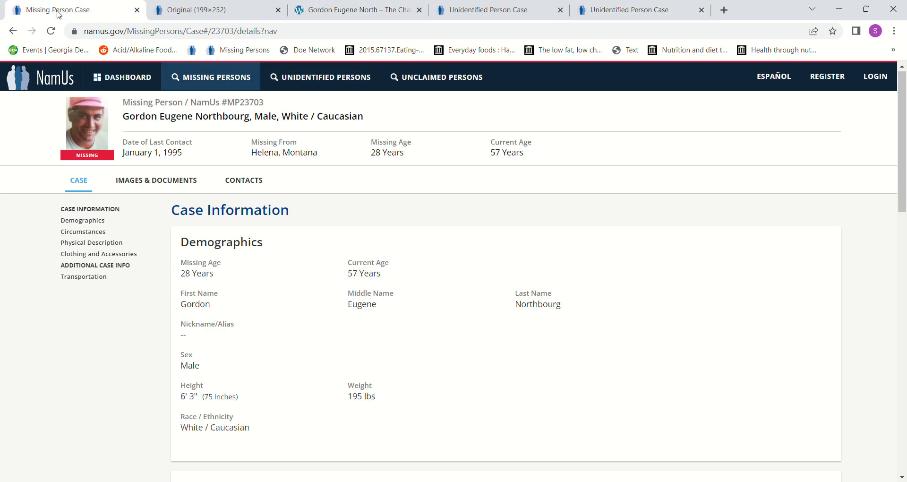
{"action": "mouse_move", "coordinate": [605, 170]}
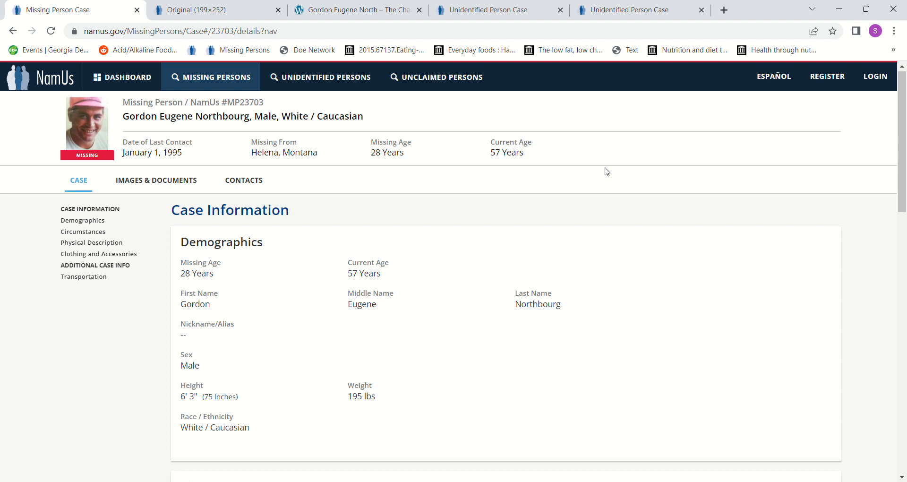
{"action": "mouse_move", "coordinate": [826, 143]}
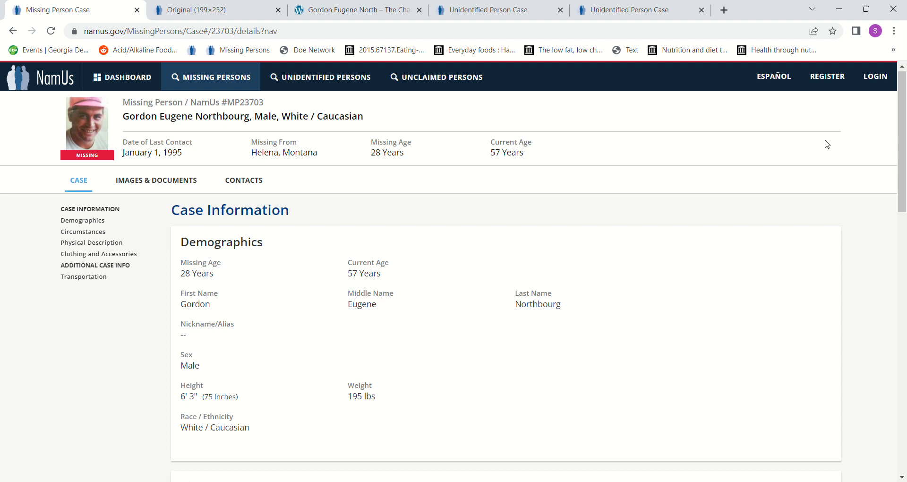
{"action": "mouse_move", "coordinate": [831, 141]}
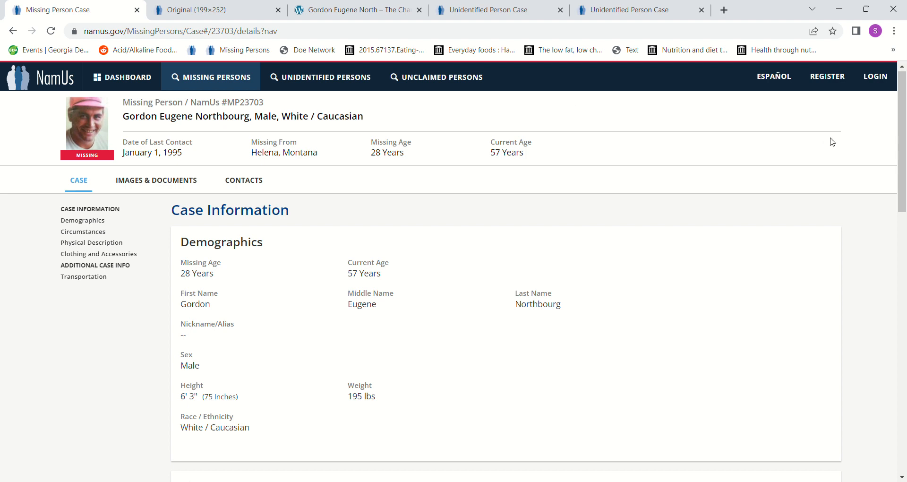
{"action": "mouse_move", "coordinate": [833, 129]}
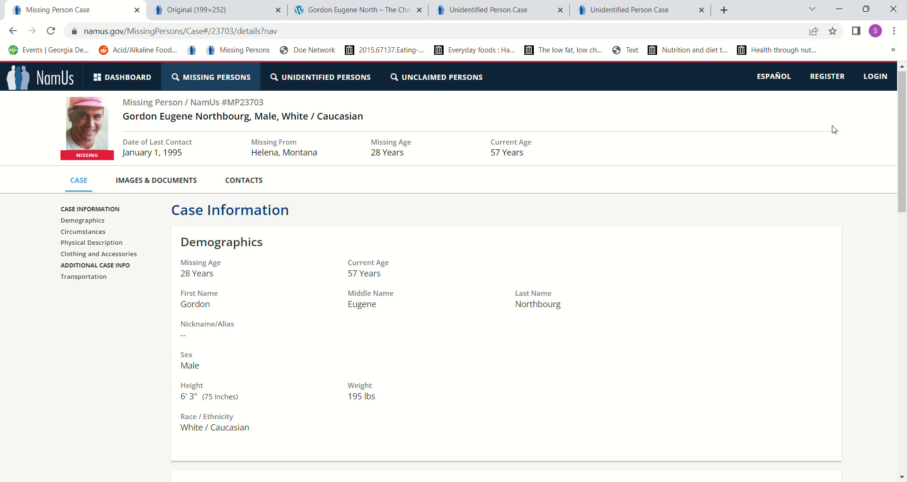
{"action": "mouse_move", "coordinate": [854, 45]}
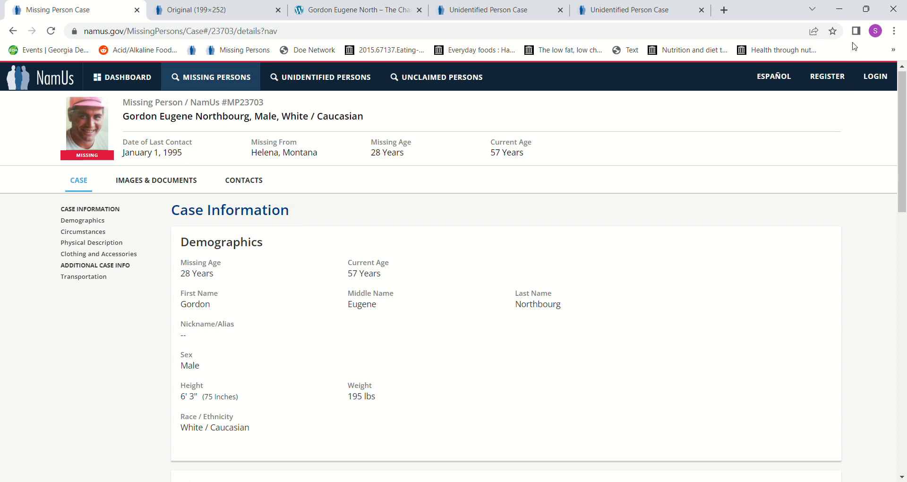